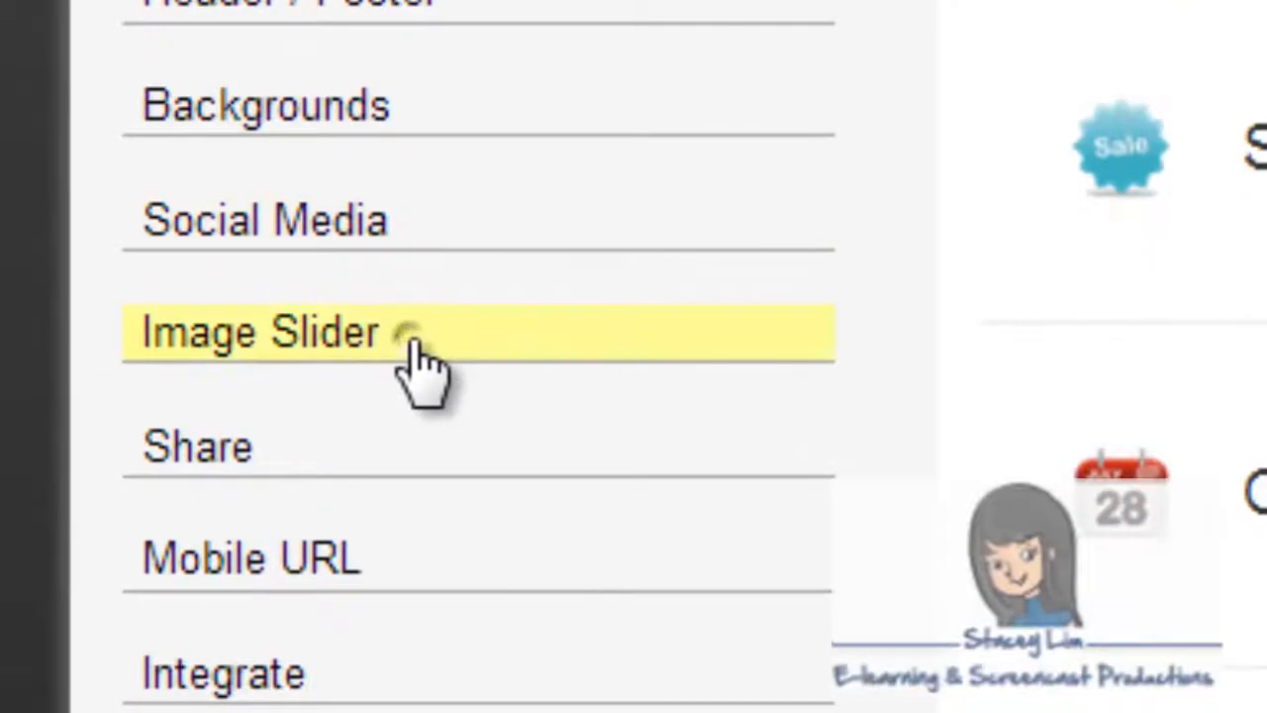
- Open the Image Slider page under Mobile Site Settings and begin adding an item
{"action": "left_click", "coordinate": [260, 332]}
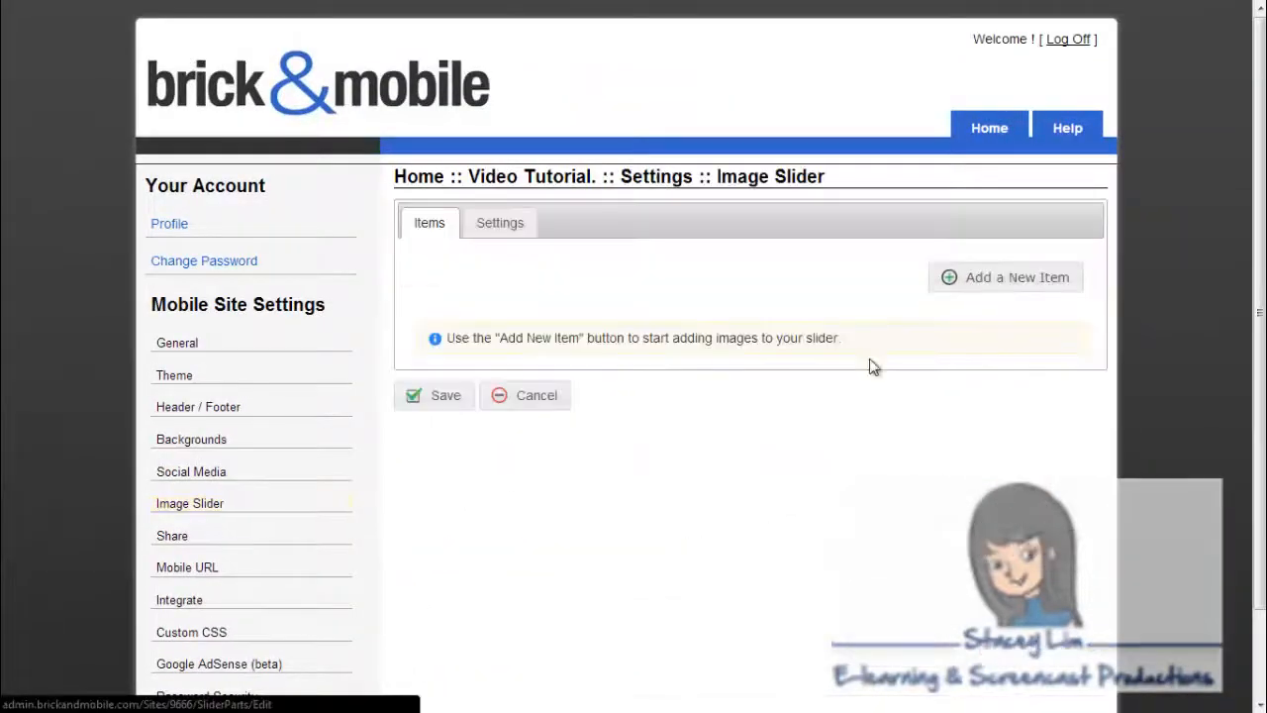
{"action": "left_click", "coordinate": [1005, 277]}
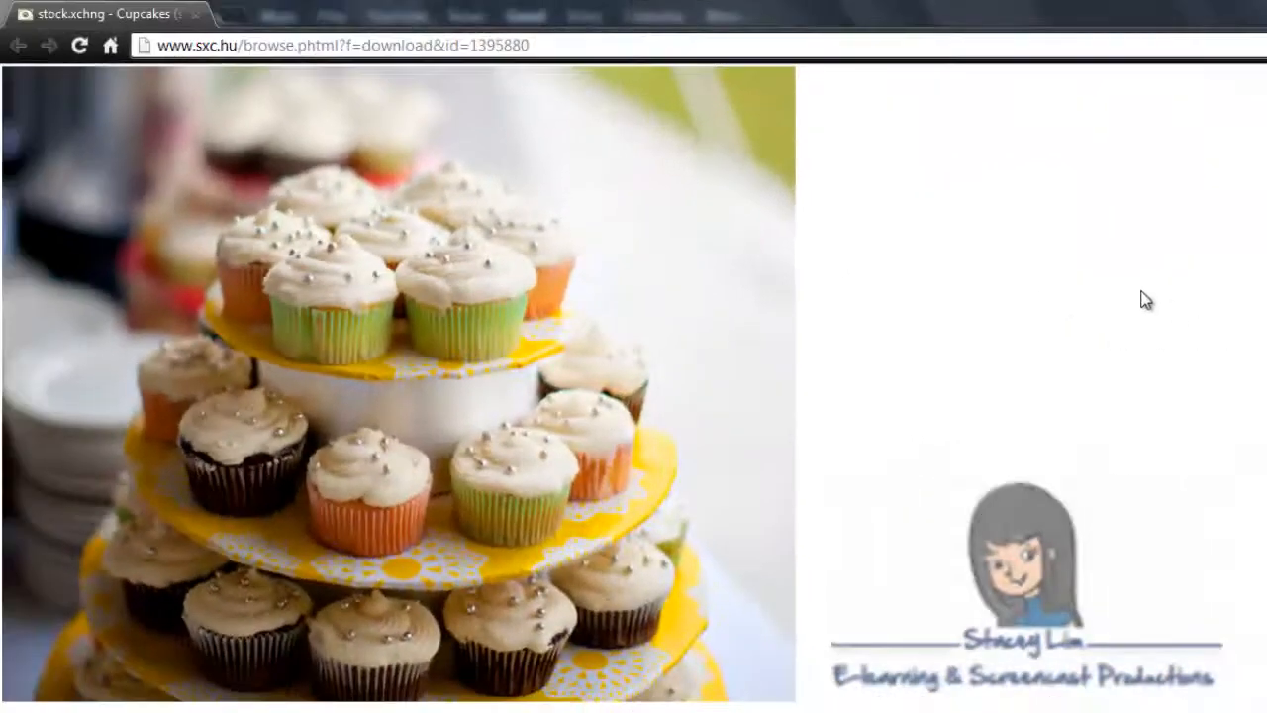
- Grab the tiered cupcake photo from the stock.xchng page through its context menu
{"action": "right_click", "coordinate": [512, 142]}
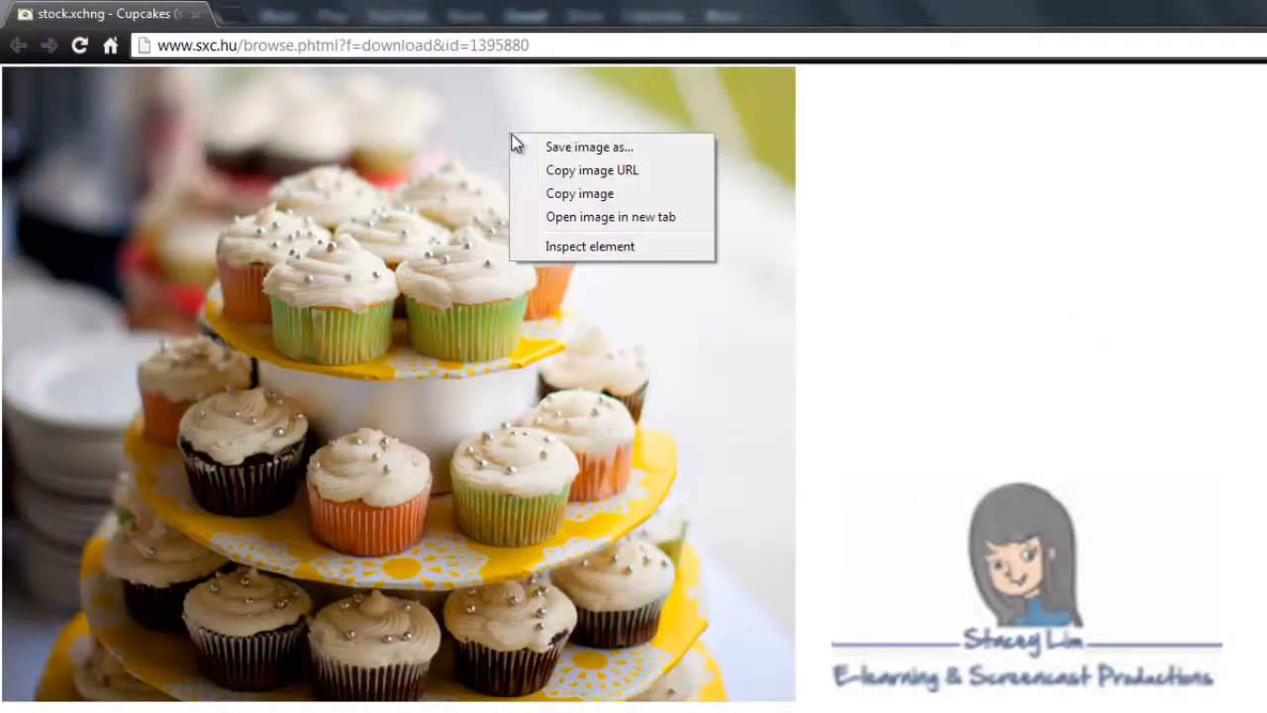
{"action": "left_click", "coordinate": [648, 186]}
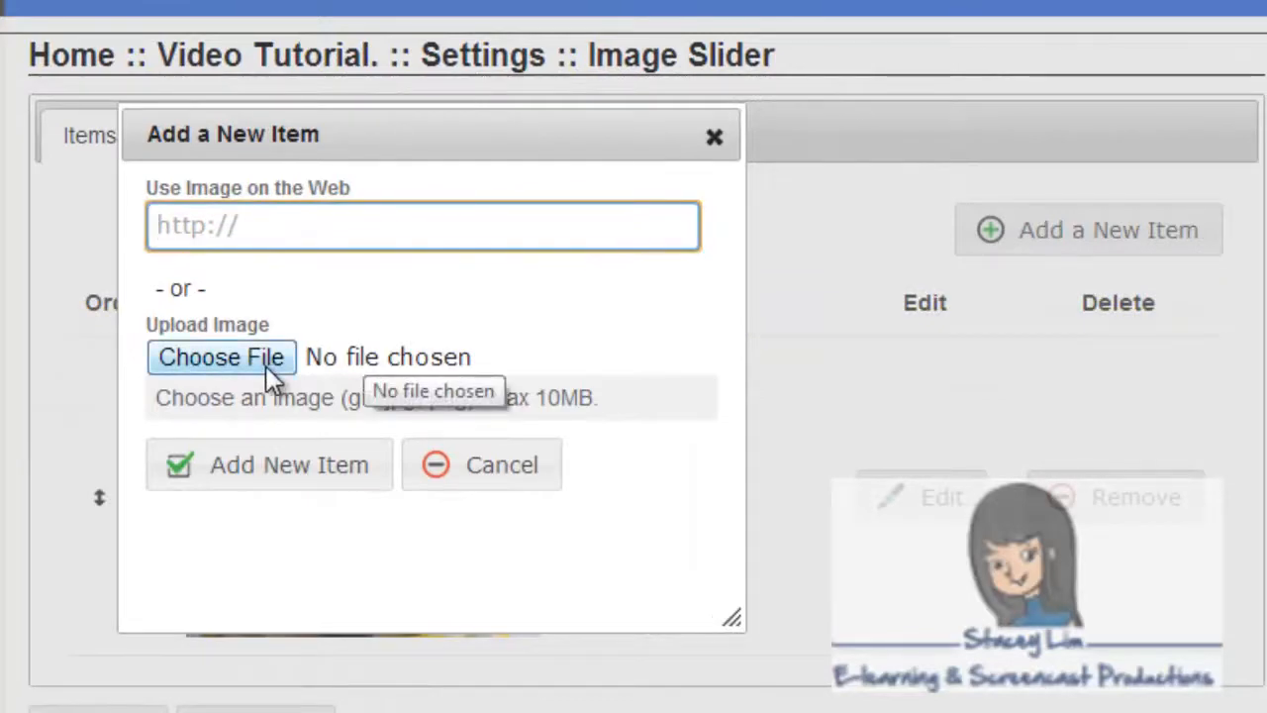
- Upload photo 1.jpg from the CupcakeCompany folder as a new slider item
{"action": "left_click", "coordinate": [222, 357]}
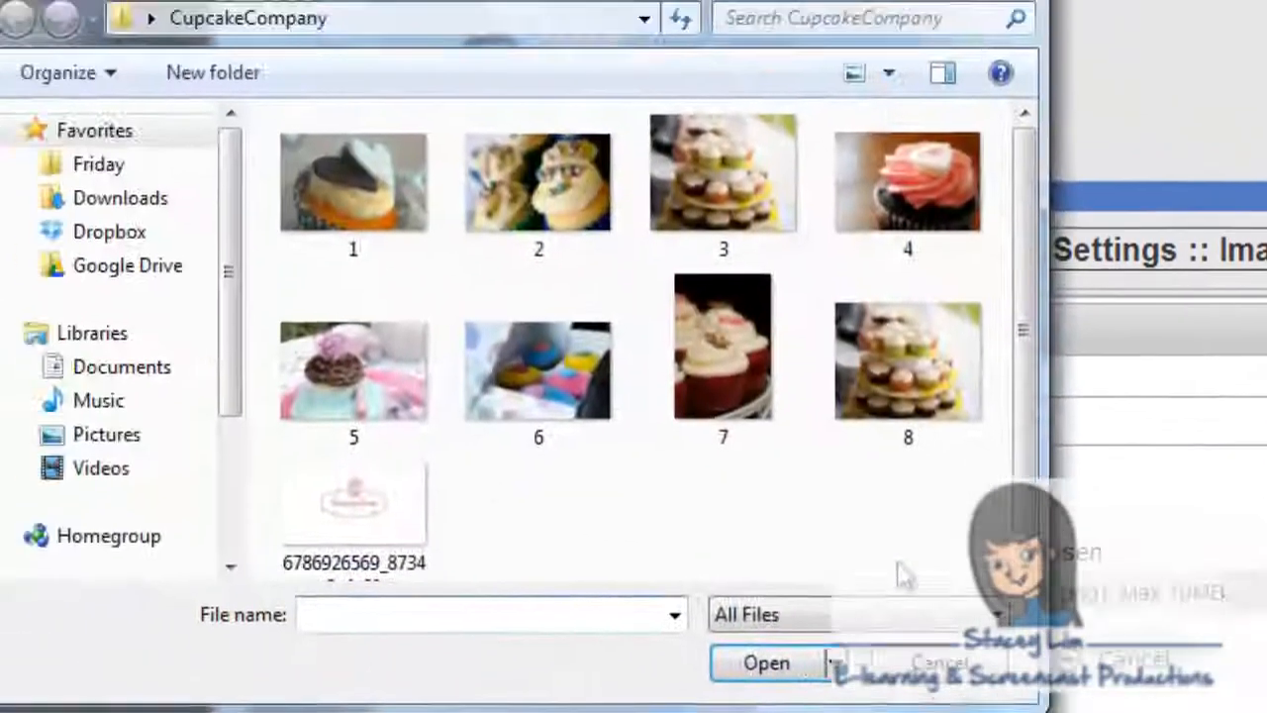
{"action": "left_click", "coordinate": [353, 183]}
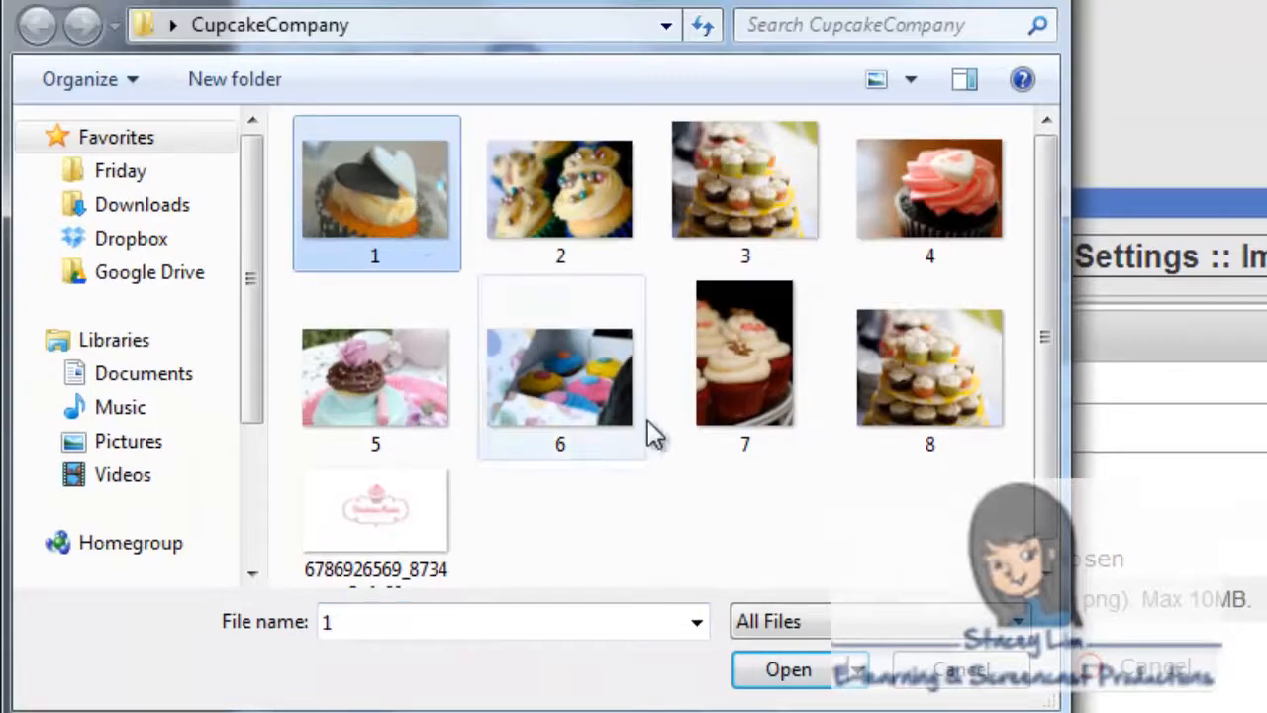
{"action": "left_click", "coordinate": [787, 669]}
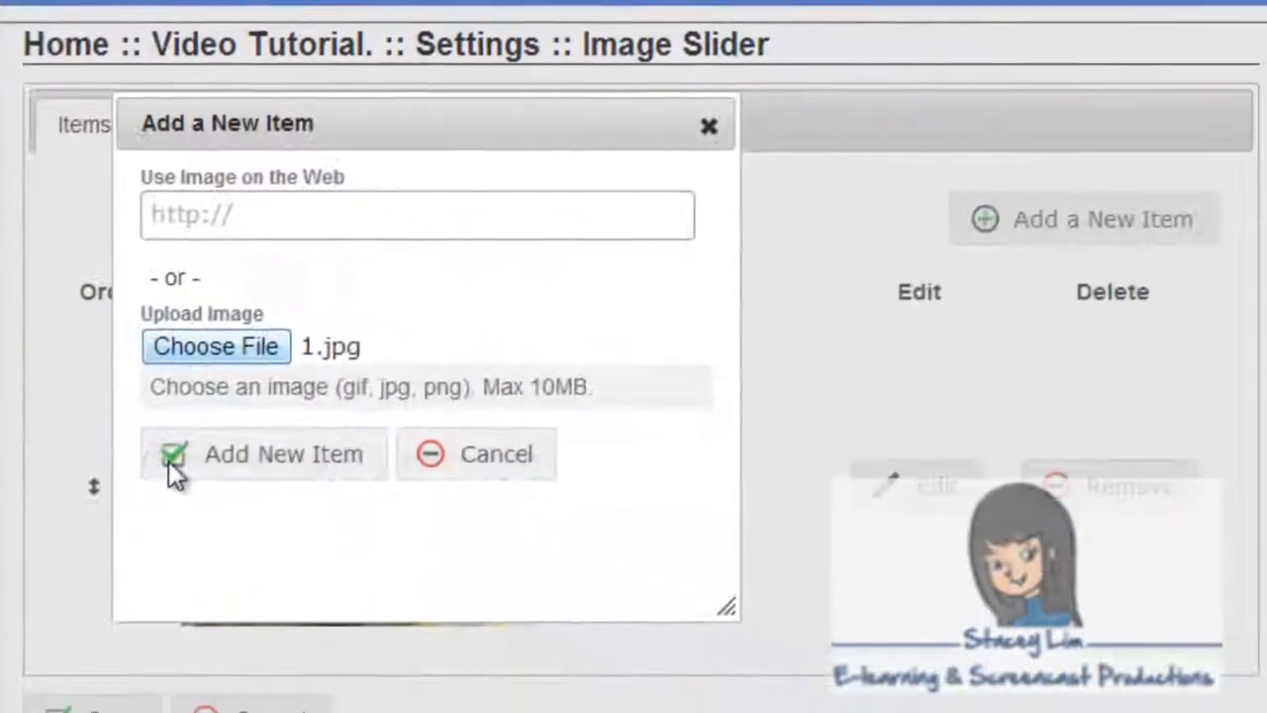
{"action": "left_click", "coordinate": [262, 454]}
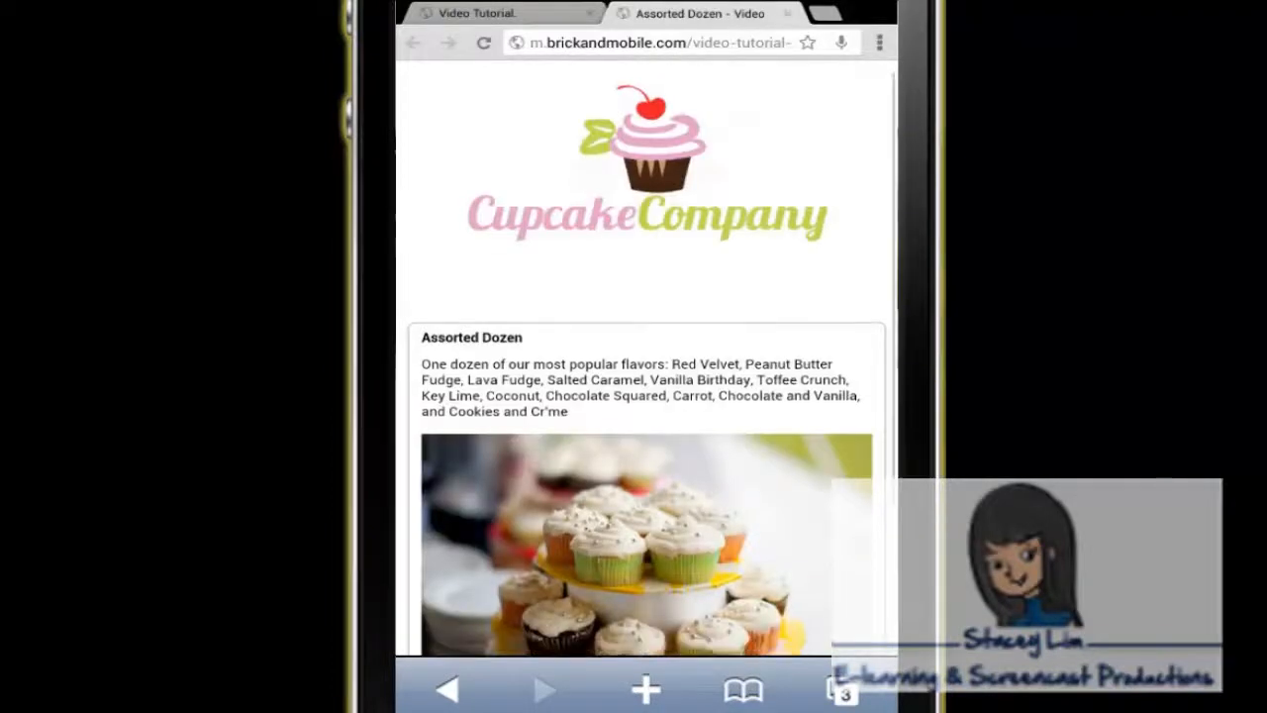
{"action": "scroll", "scroll_direction": "down", "scroll_amount": 3}
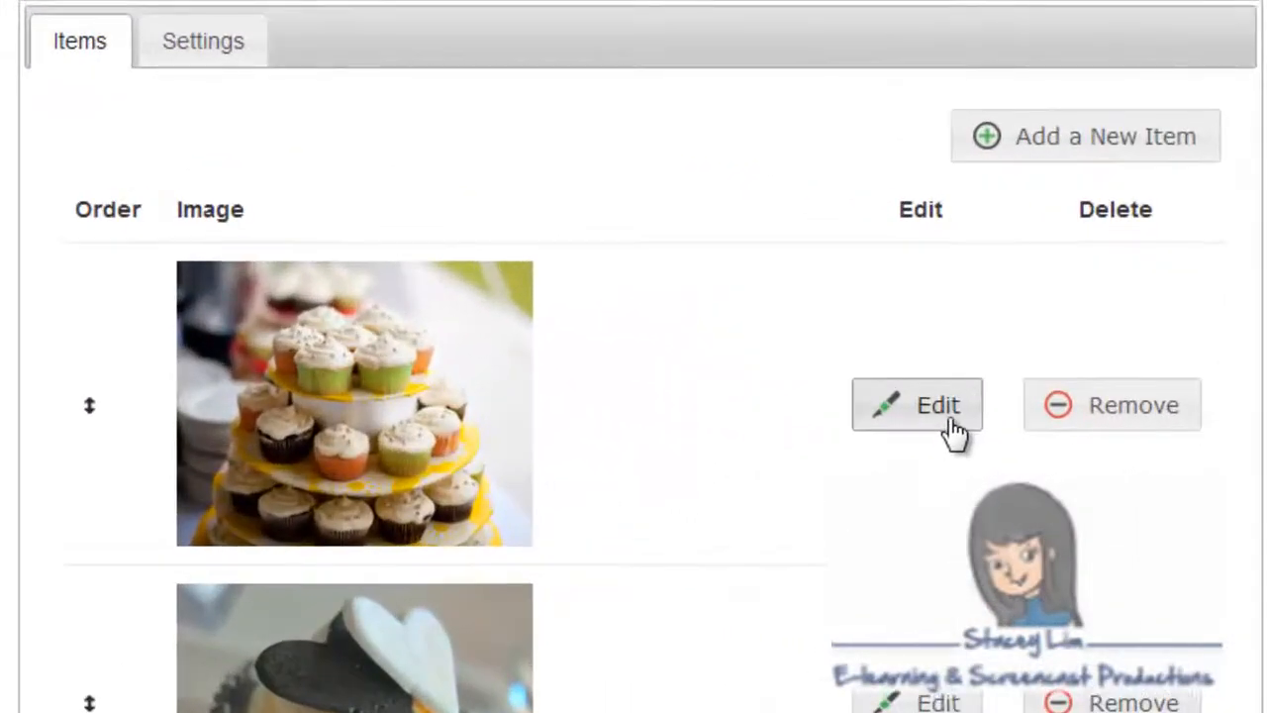
- Link the first cupcake slide to menu item page 86831 in a new window, then show Settings
{"action": "left_click", "coordinate": [916, 404]}
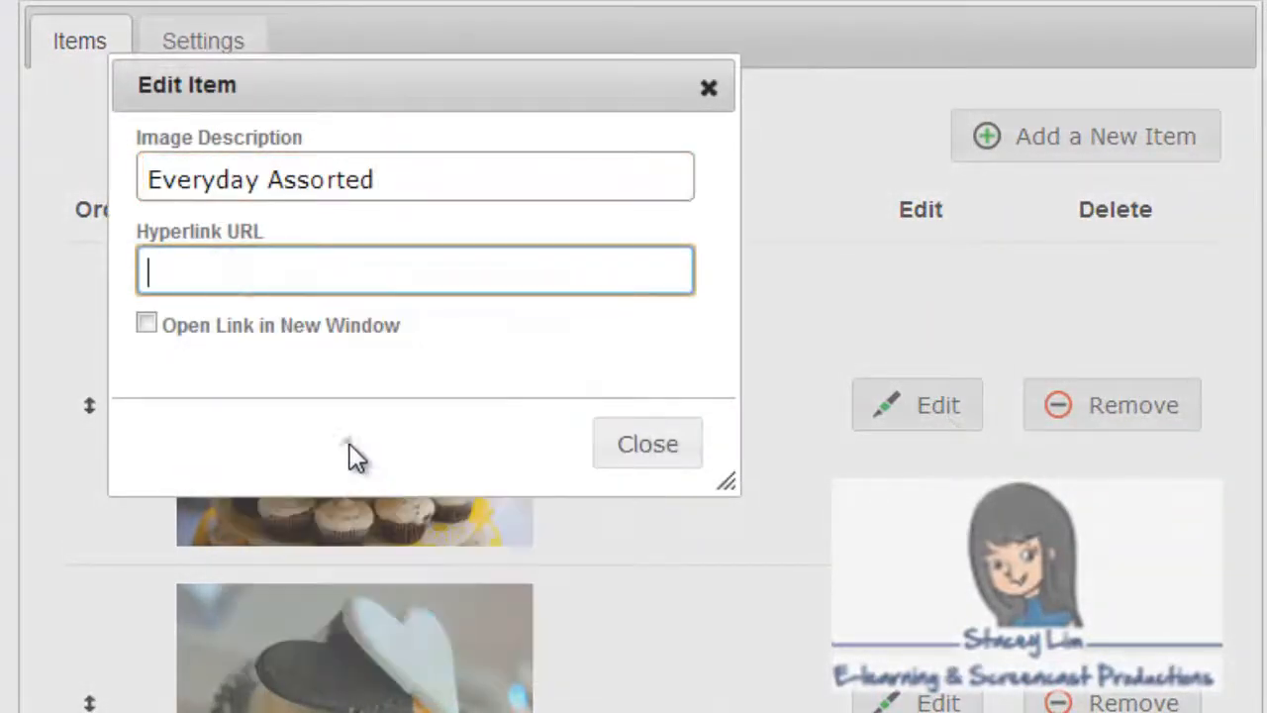
{"action": "type", "text": "9250/Categories/19253/MenuItems/86831"}
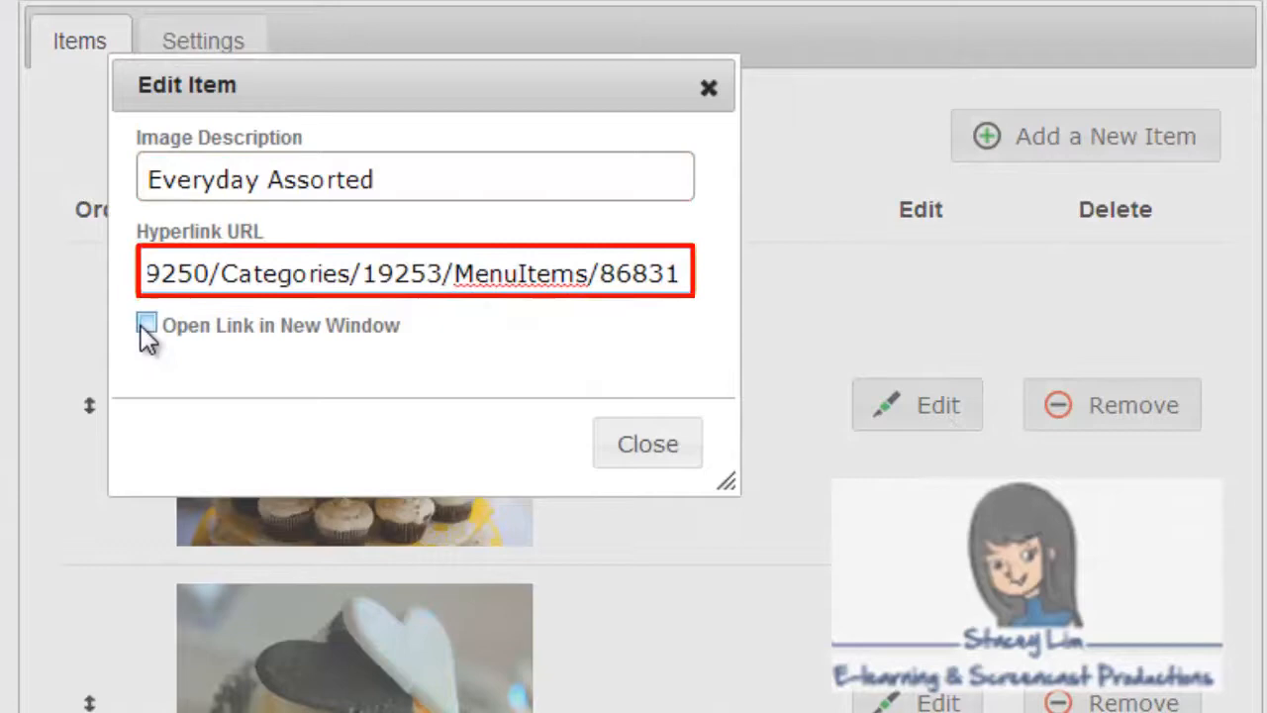
{"action": "left_click", "coordinate": [415, 272]}
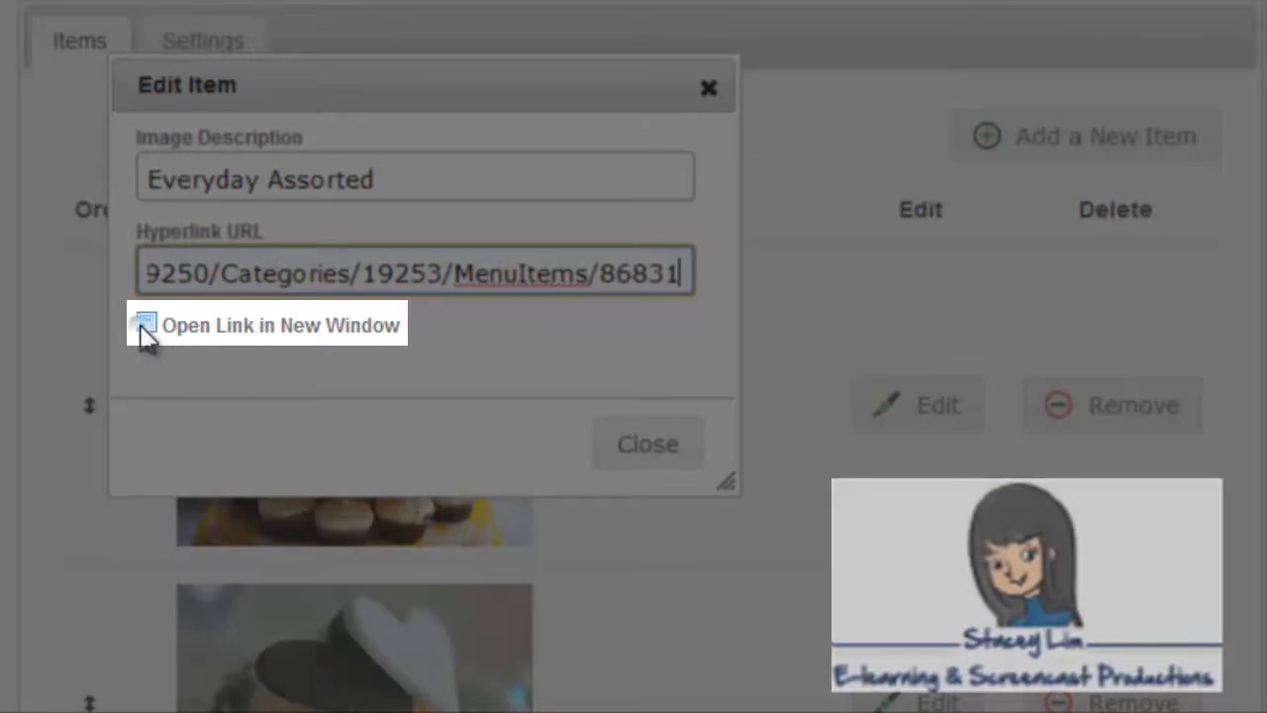
{"action": "left_click", "coordinate": [146, 321]}
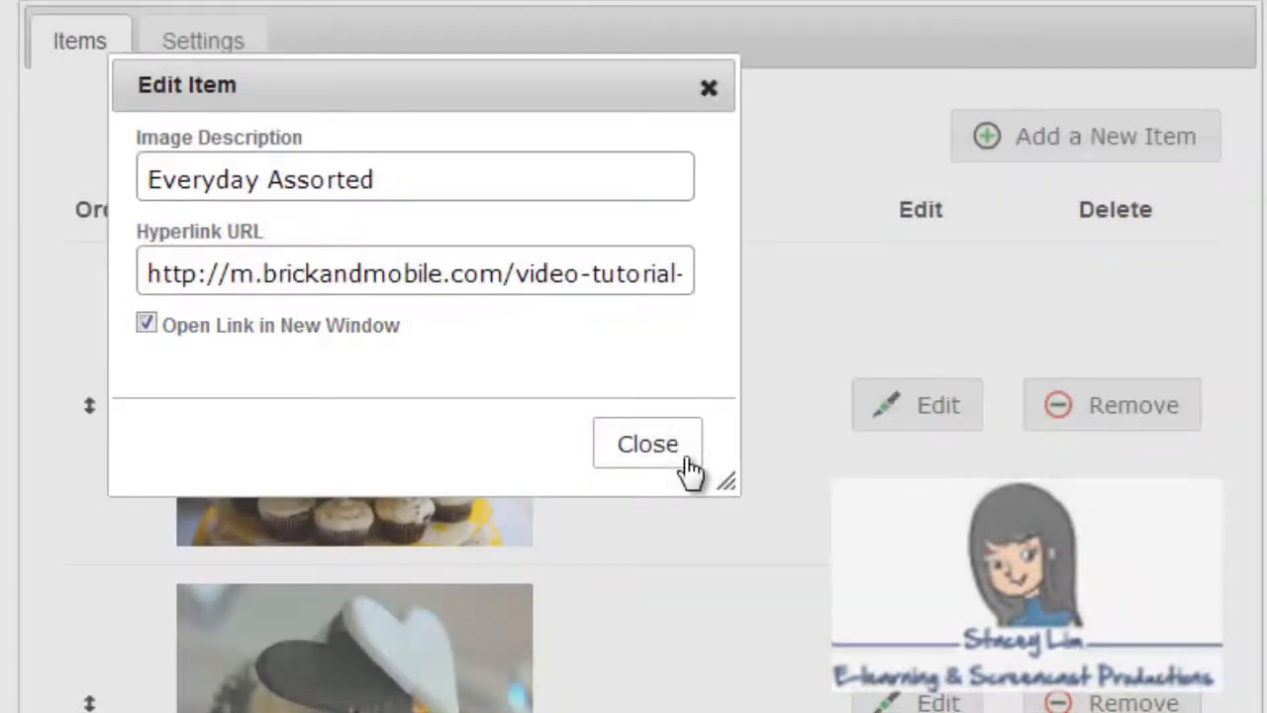
{"action": "left_click", "coordinate": [648, 443]}
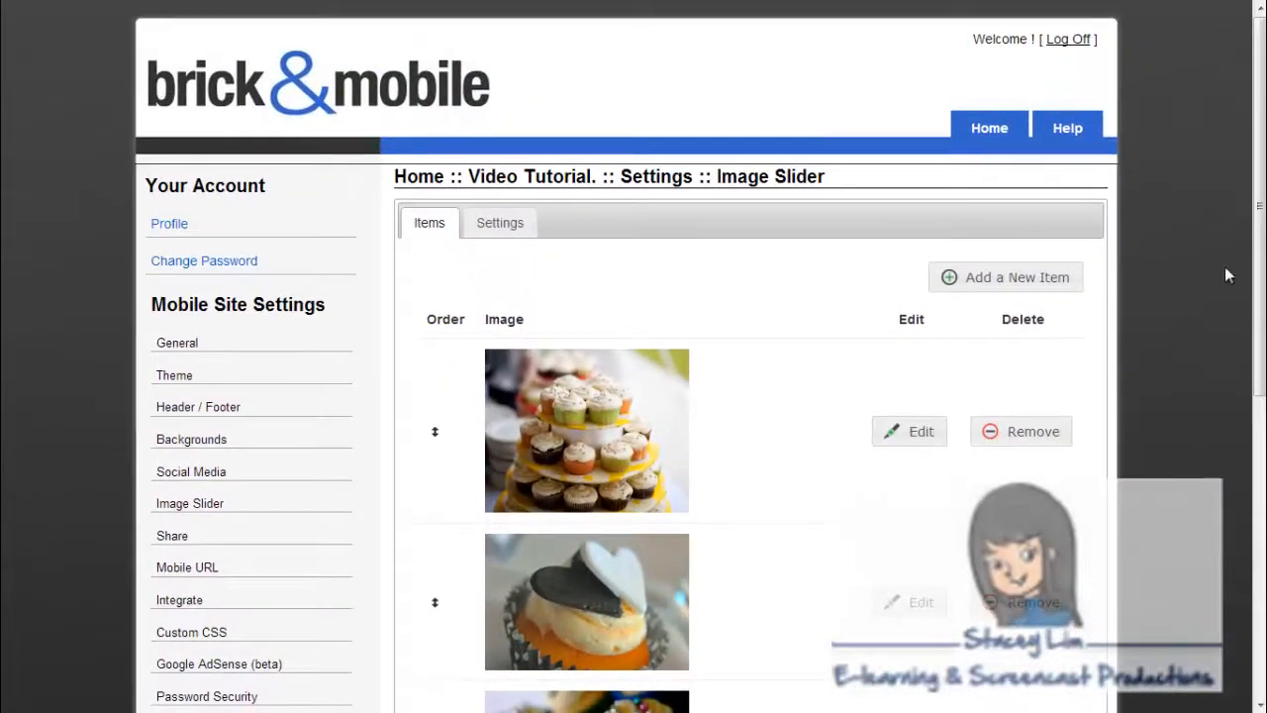
{"action": "scroll", "scroll_direction": "down", "scroll_amount": 3}
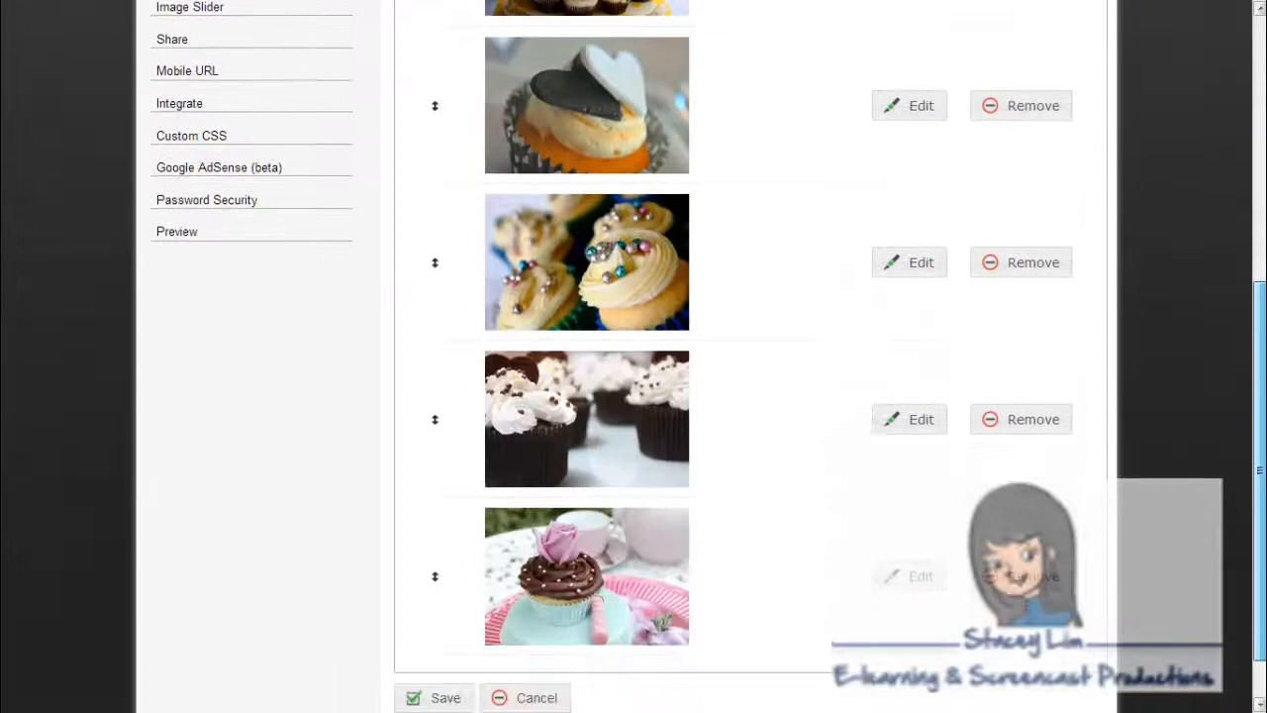
{"action": "left_click", "coordinate": [500, 200]}
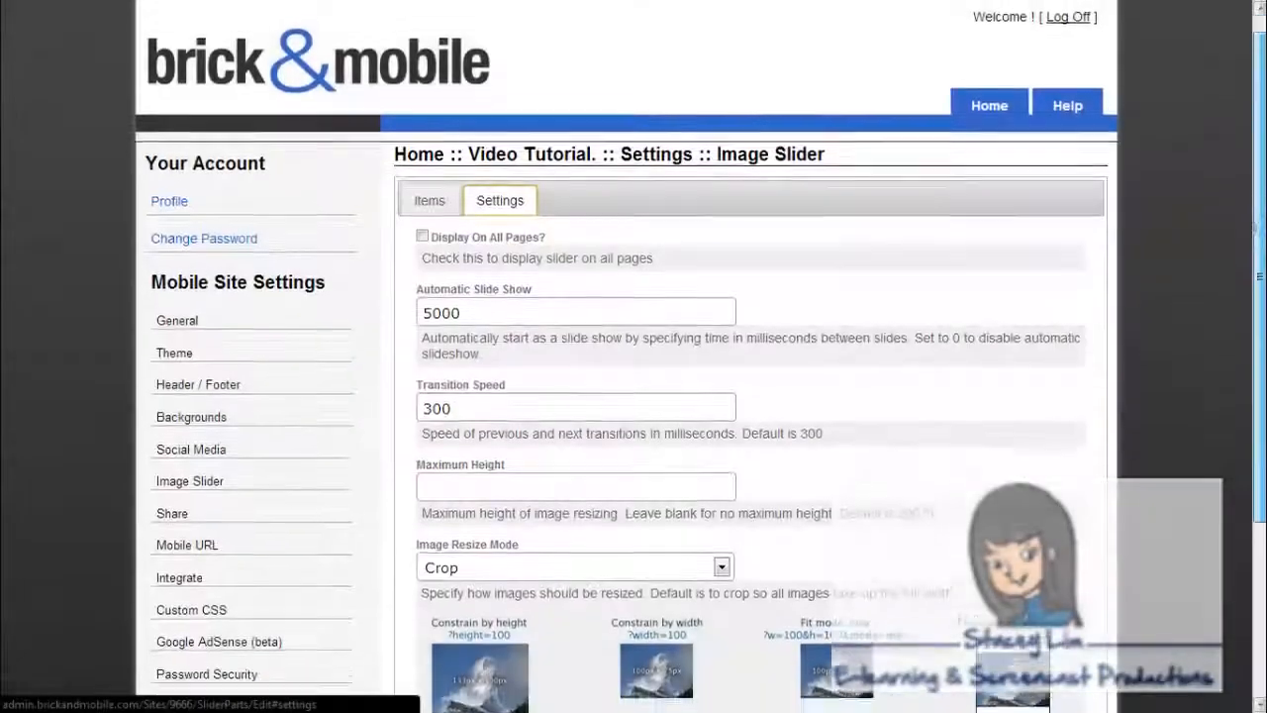
{"action": "scroll", "scroll_direction": "down", "scroll_amount": 3}
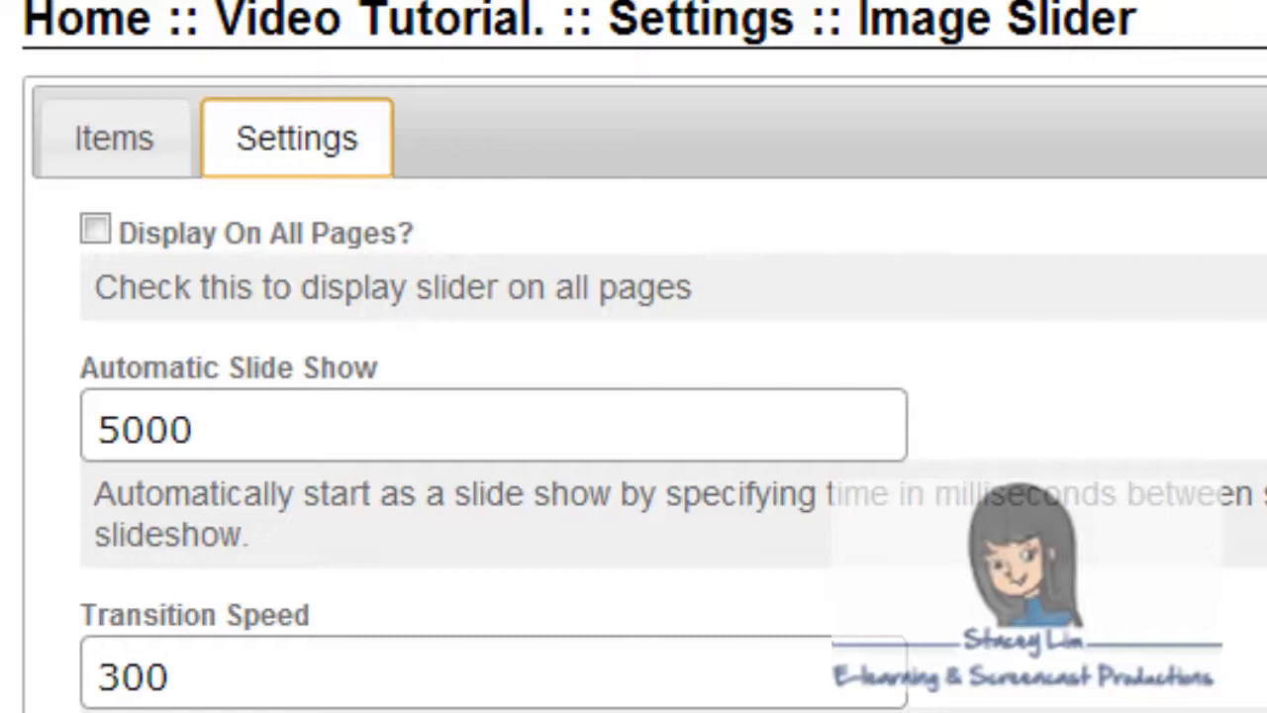
{"action": "left_click", "coordinate": [492, 423]}
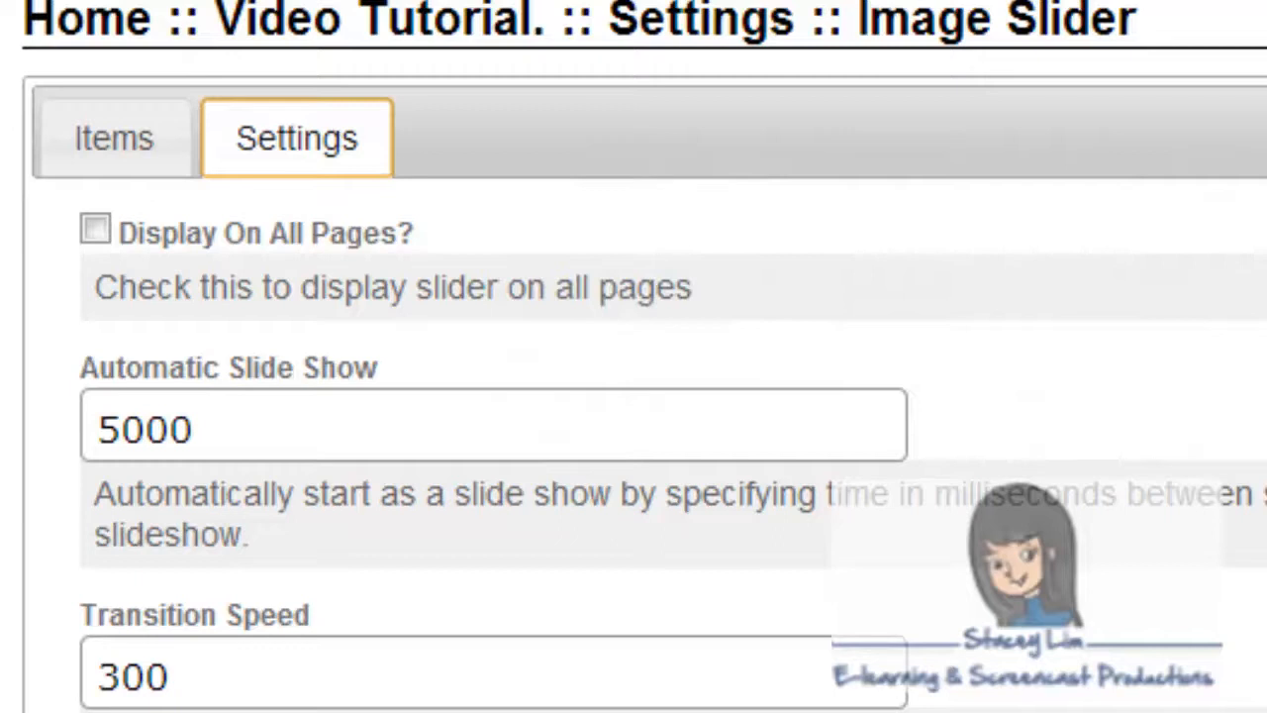
{"action": "scroll", "scroll_direction": "down", "scroll_amount": 3}
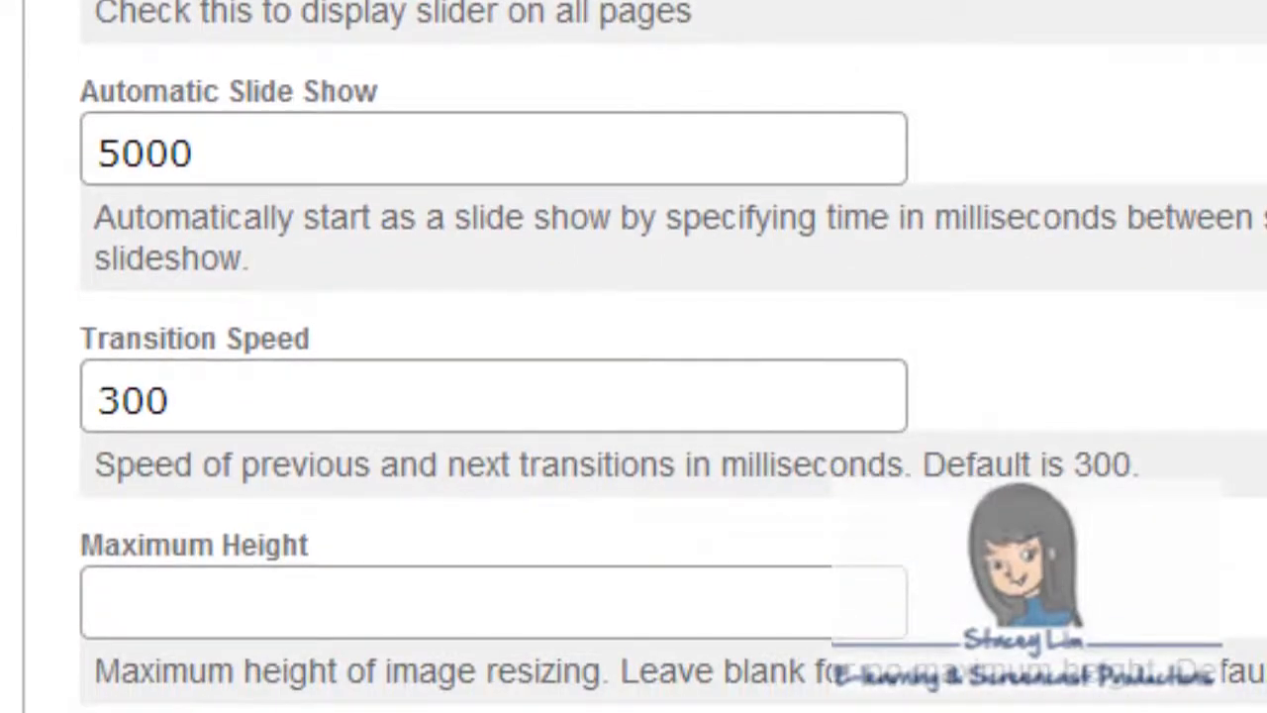
{"action": "left_click", "coordinate": [493, 396]}
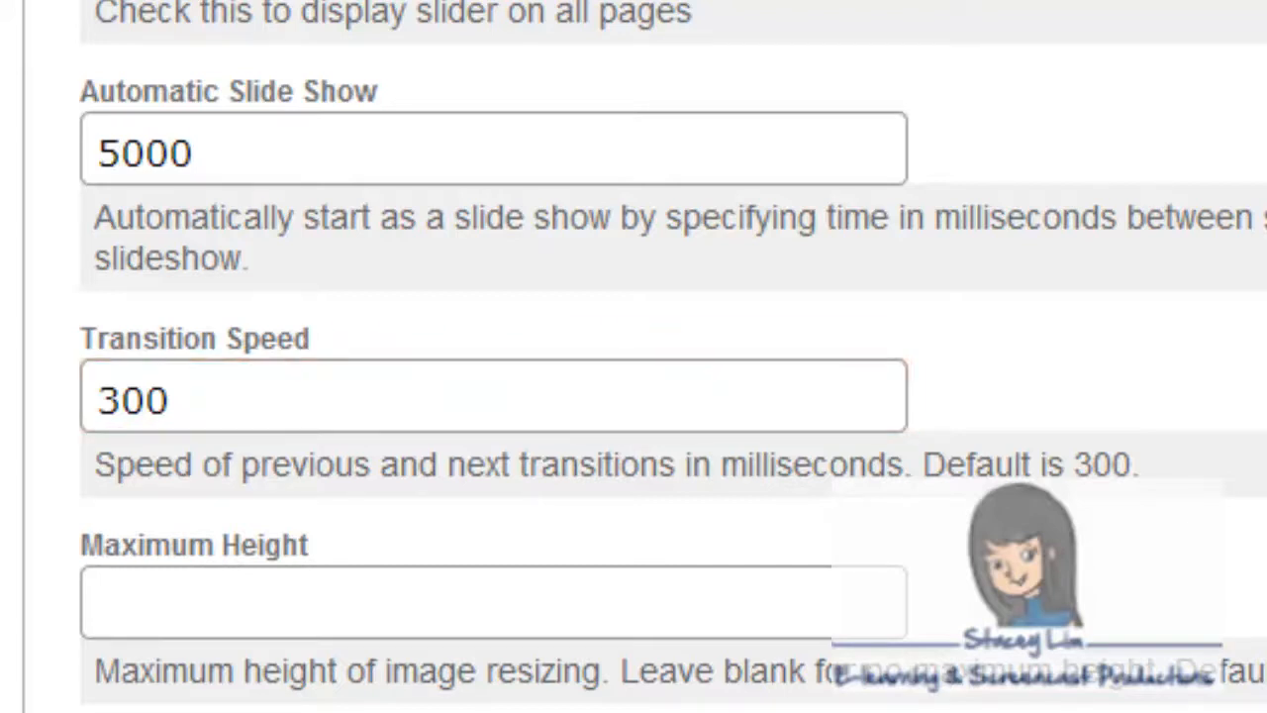
{"action": "scroll", "scroll_direction": "down", "scroll_amount": 3}
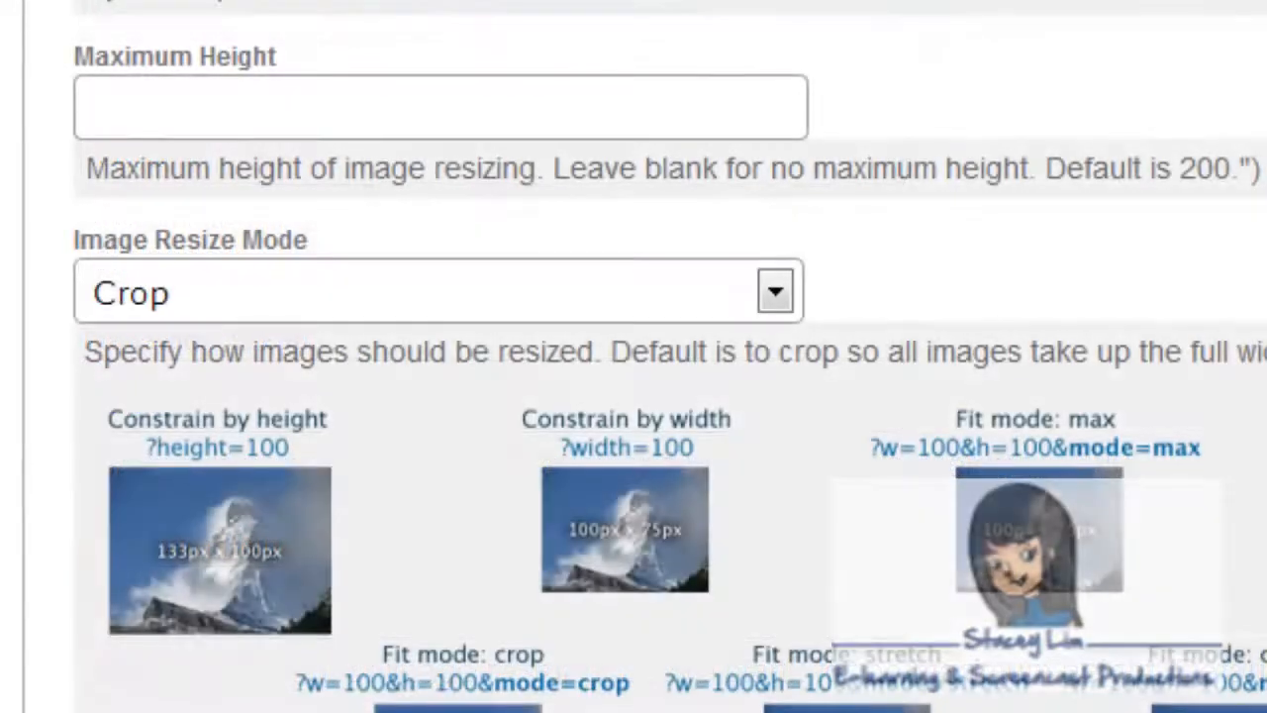
- Set the slider's Image Resize Mode to Pad and save the slider settings
{"action": "left_click", "coordinate": [440, 106]}
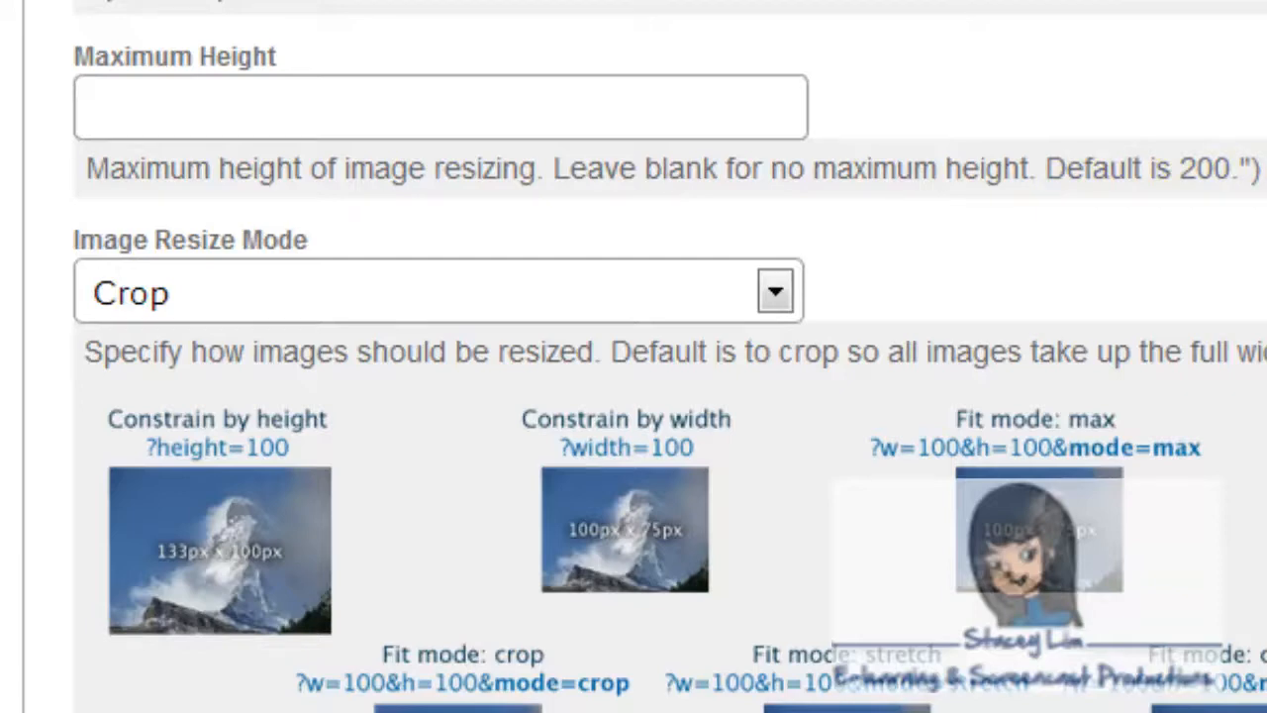
{"action": "scroll", "scroll_direction": "down", "scroll_amount": 3}
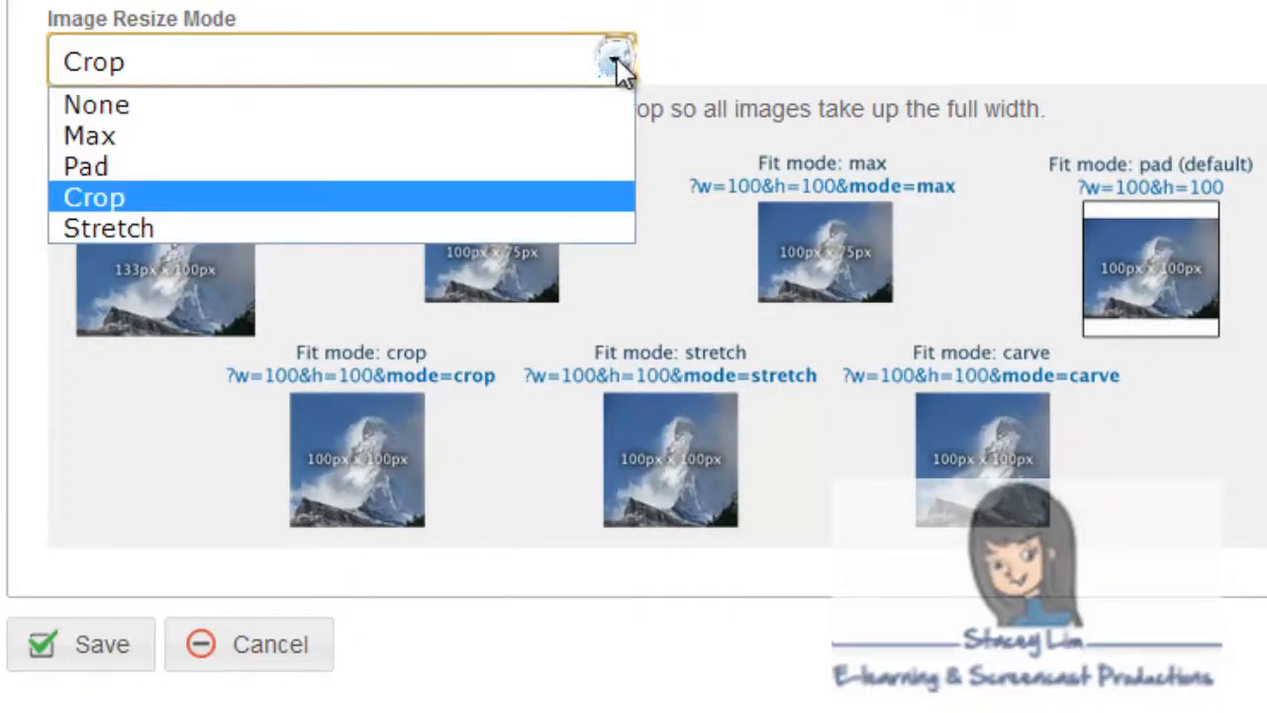
{"action": "left_click", "coordinate": [87, 167]}
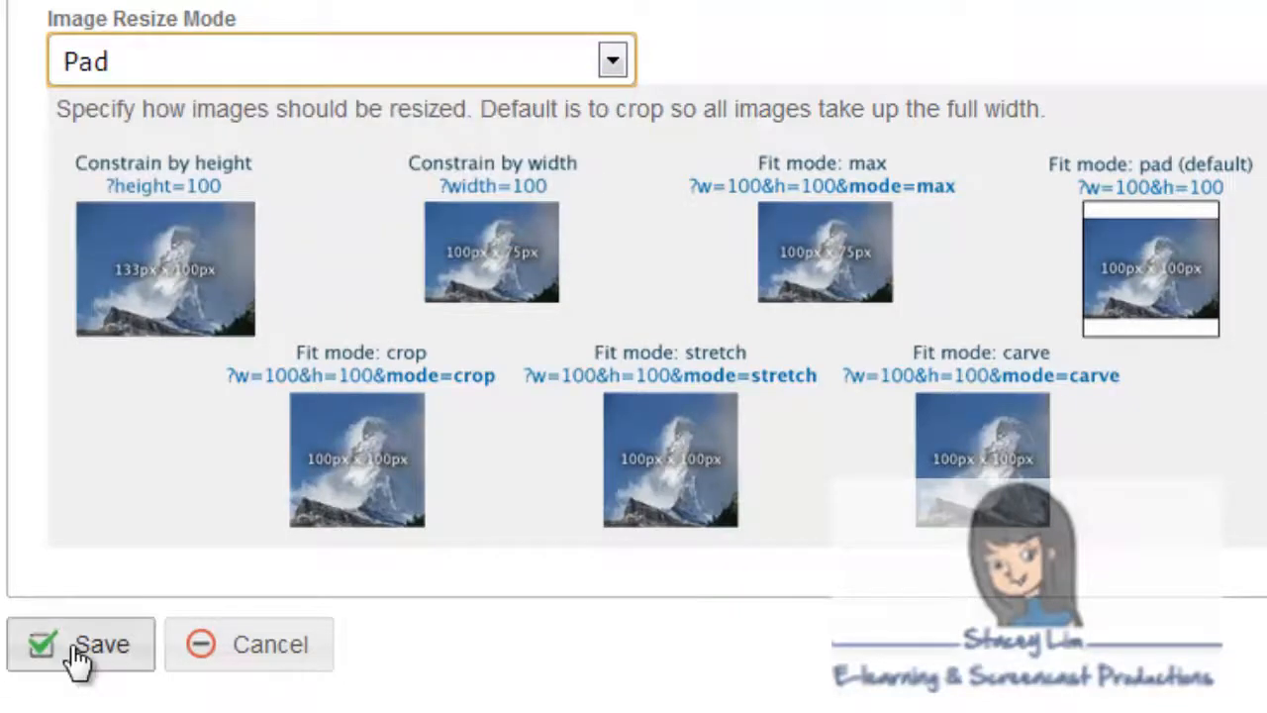
{"action": "left_click", "coordinate": [78, 644]}
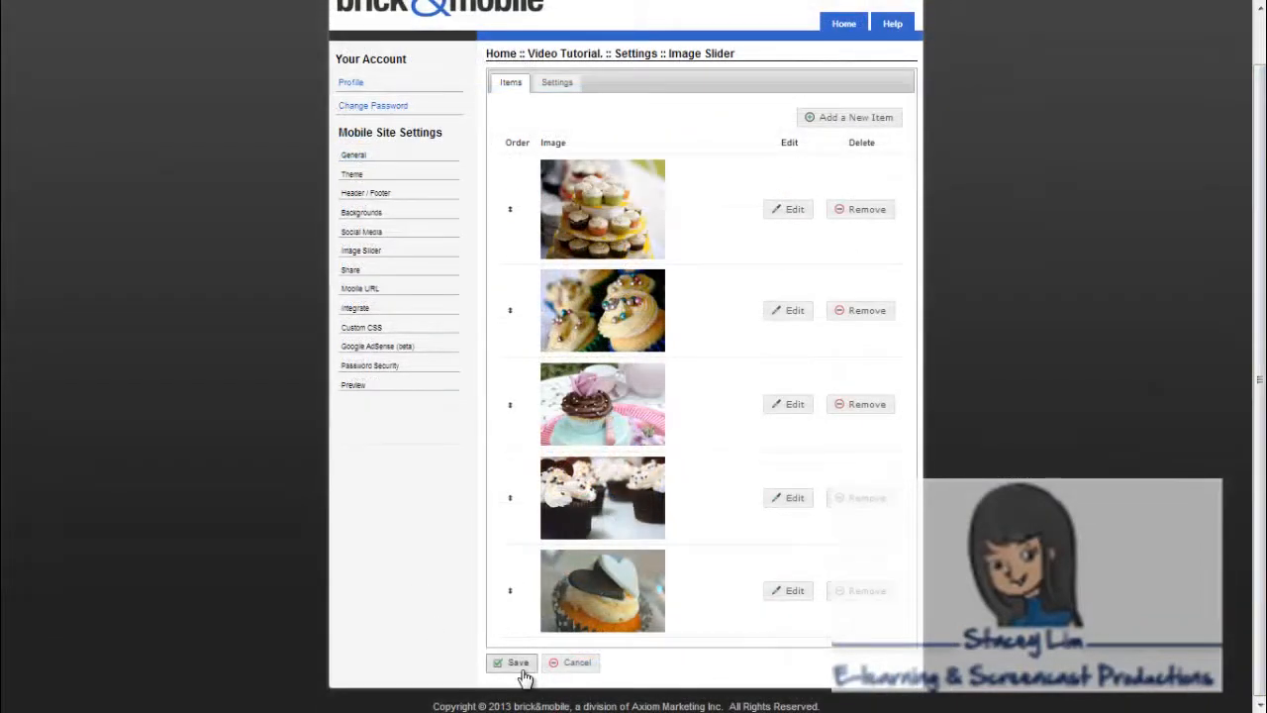
{"action": "left_click", "coordinate": [511, 662]}
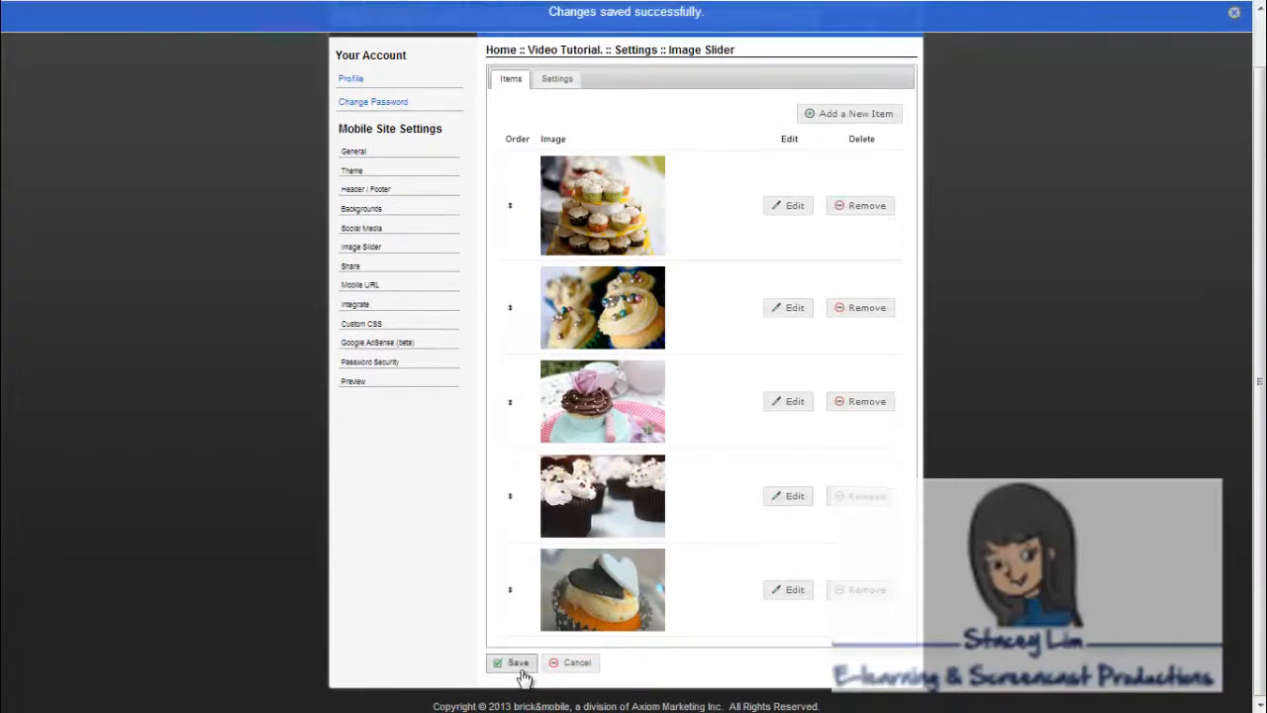